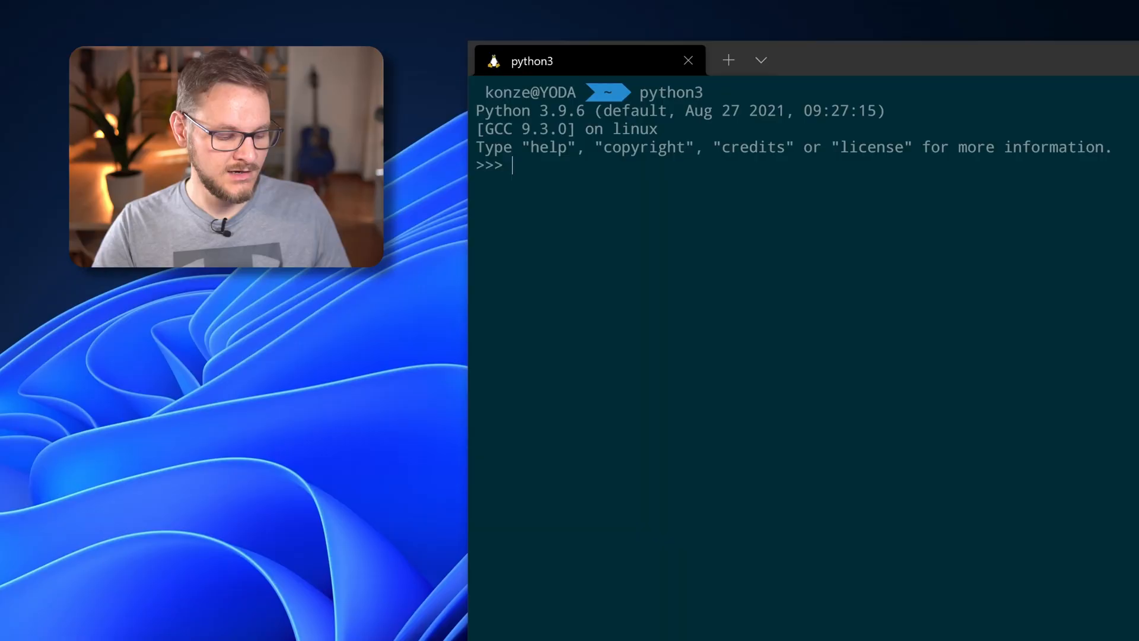
{"action": "type", "text": "x ?"}
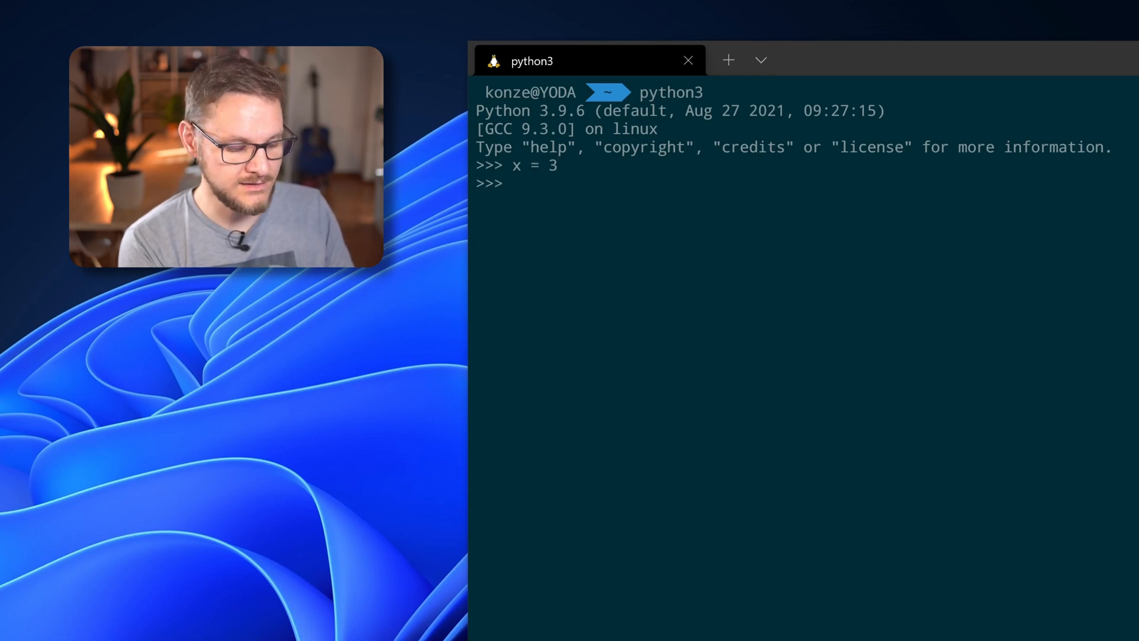
{"action": "type", "text": "print("}
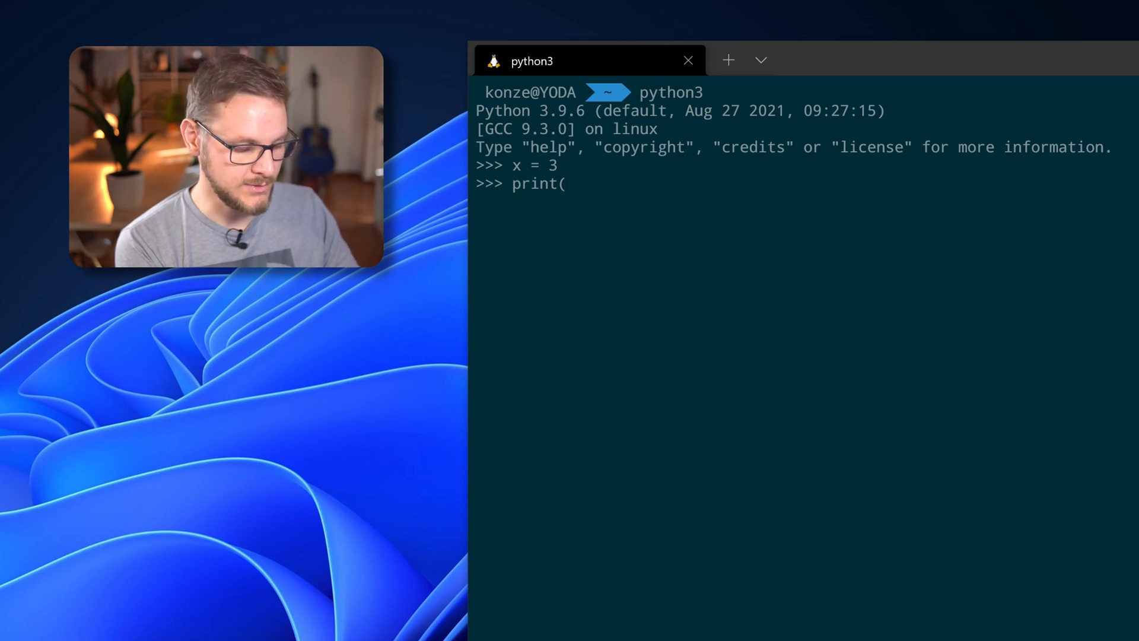
{"action": "type", "text": "f\"\""}
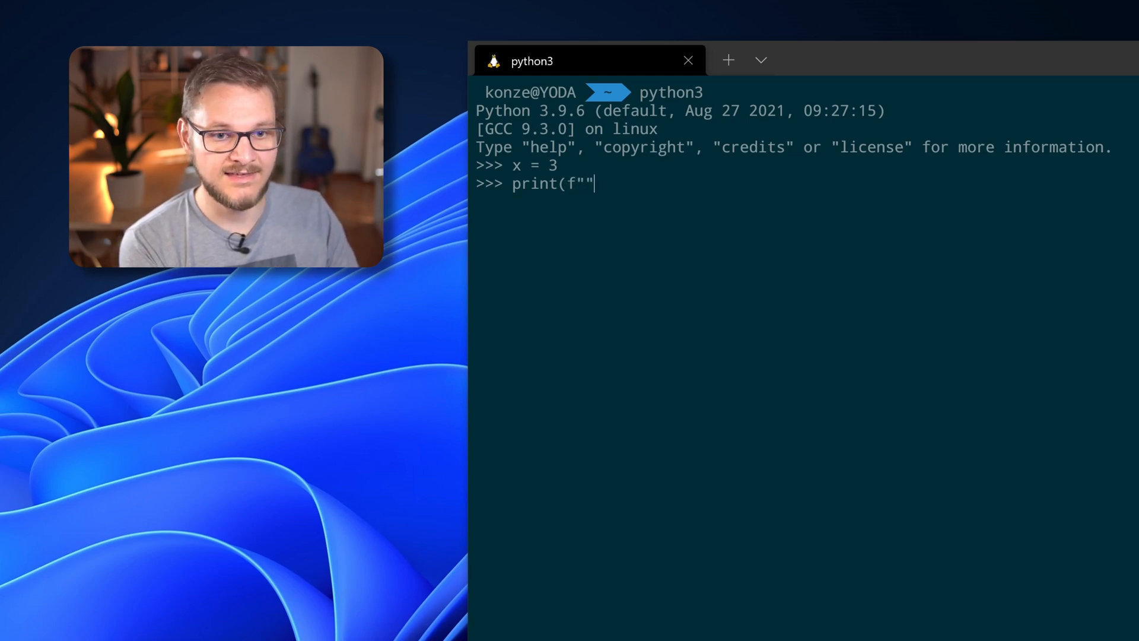
{"action": "type", "text": ")"}
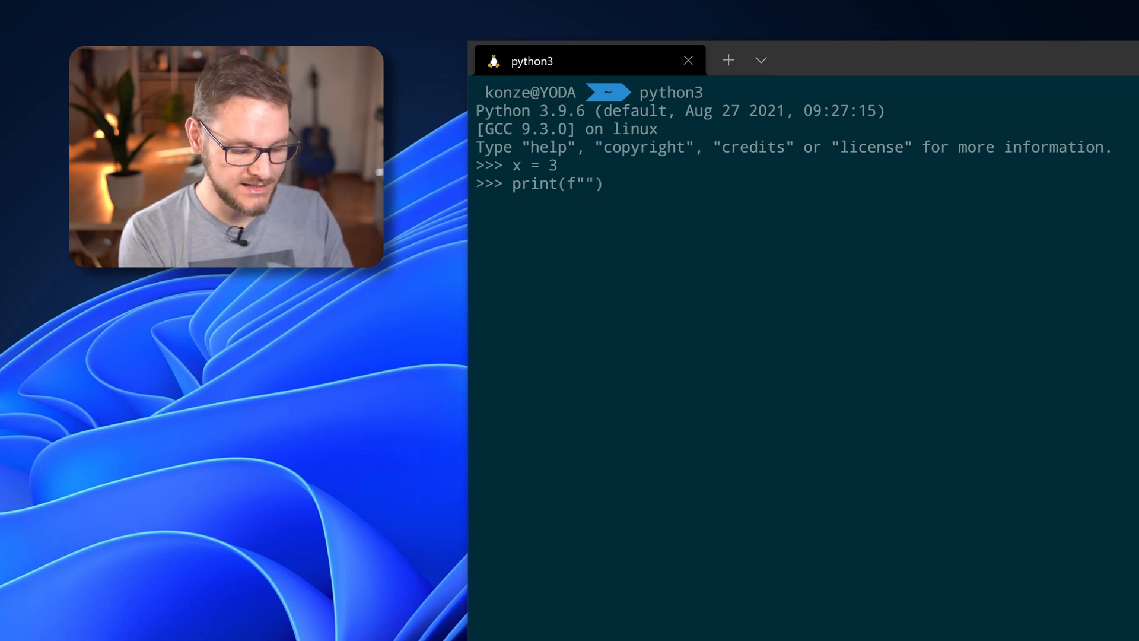
{"action": "type", "text": "{}"}
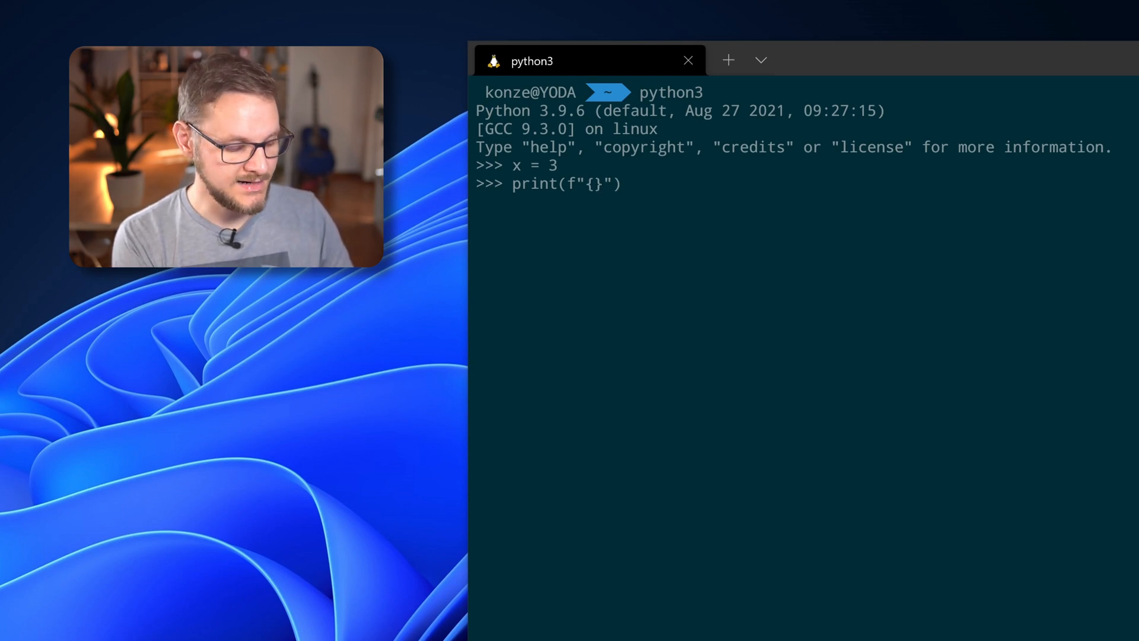
{"action": "type", "text": "x"}
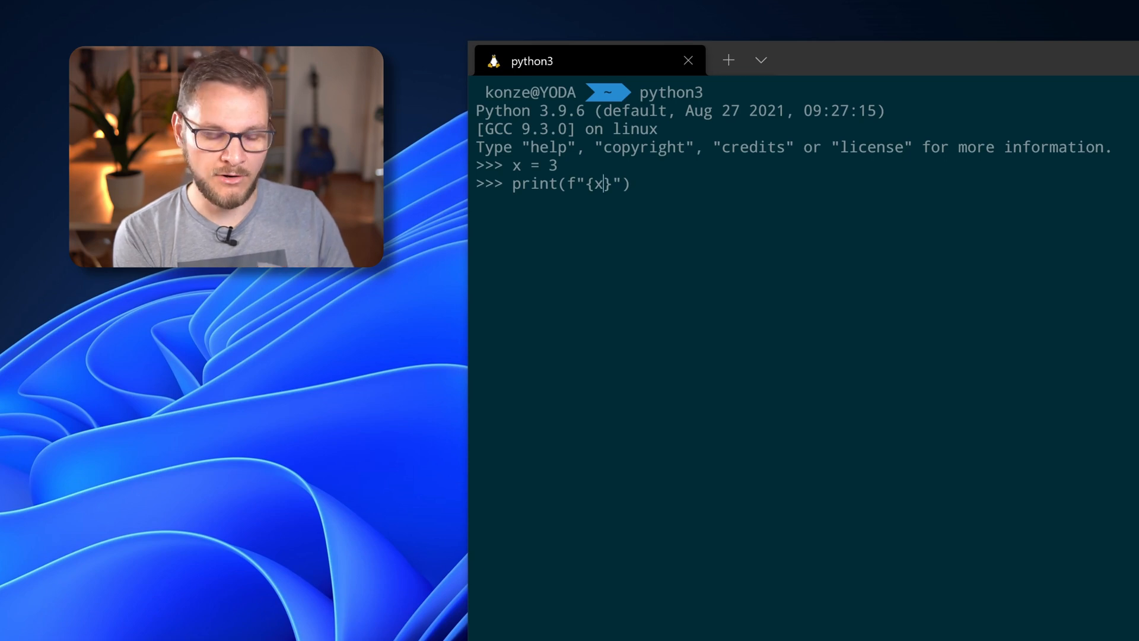
{"action": "type", "text": ":"}
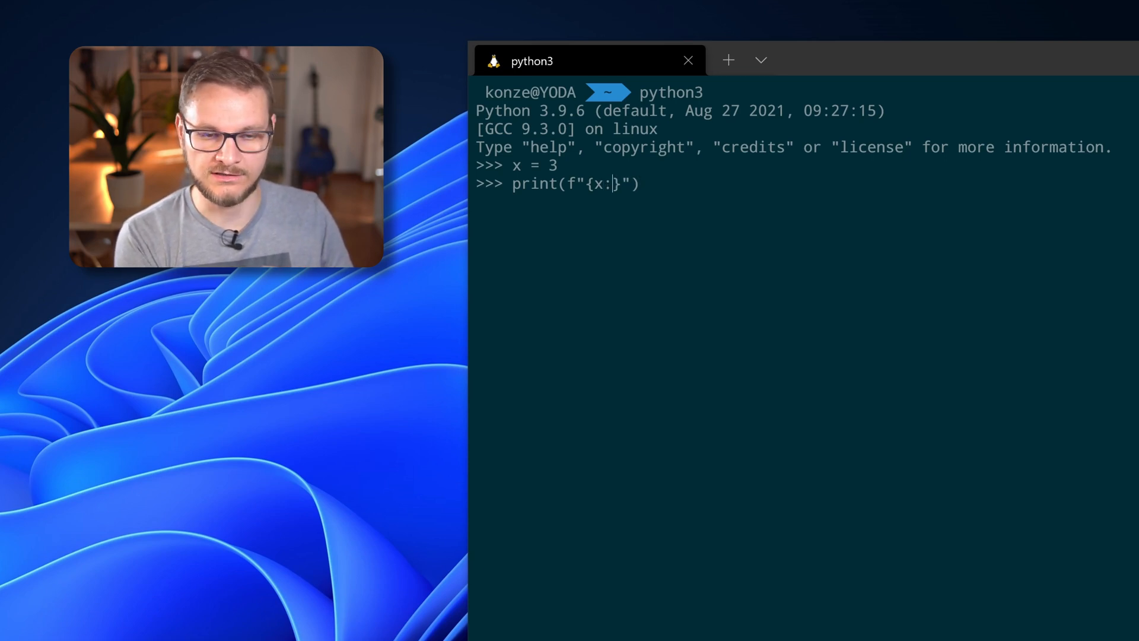
{"action": "type", "text": "b"}
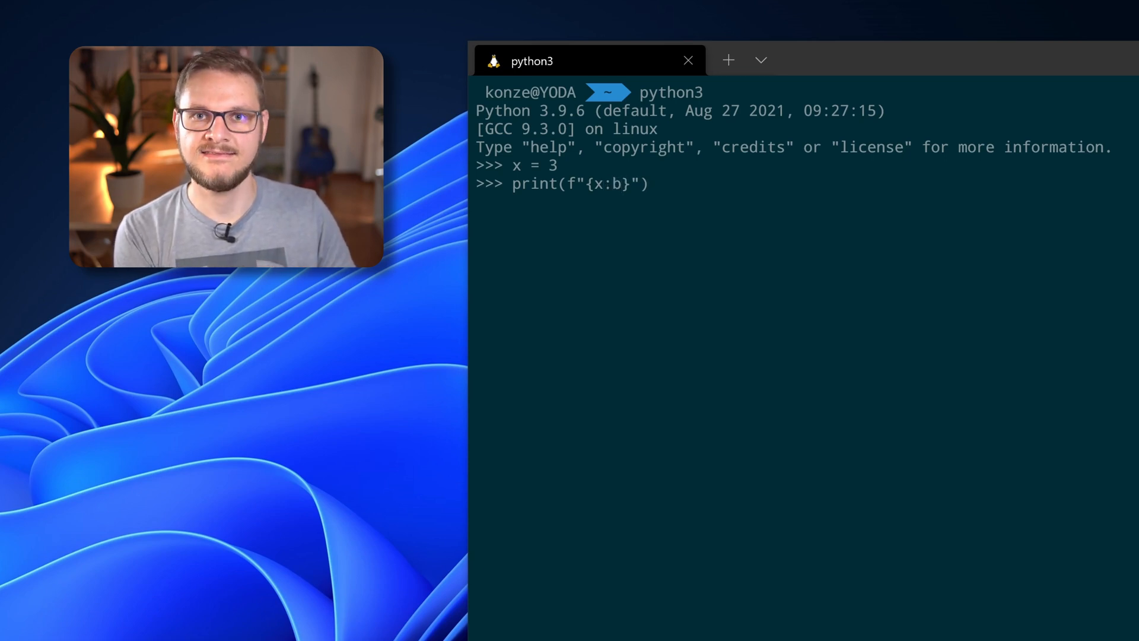